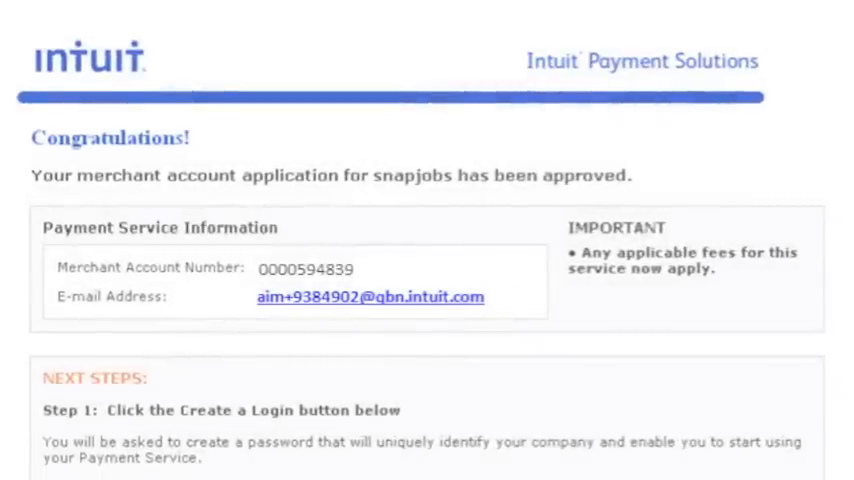
Scroll through the approval email and start Create a Login for the merchant account.
scroll("down", 3)
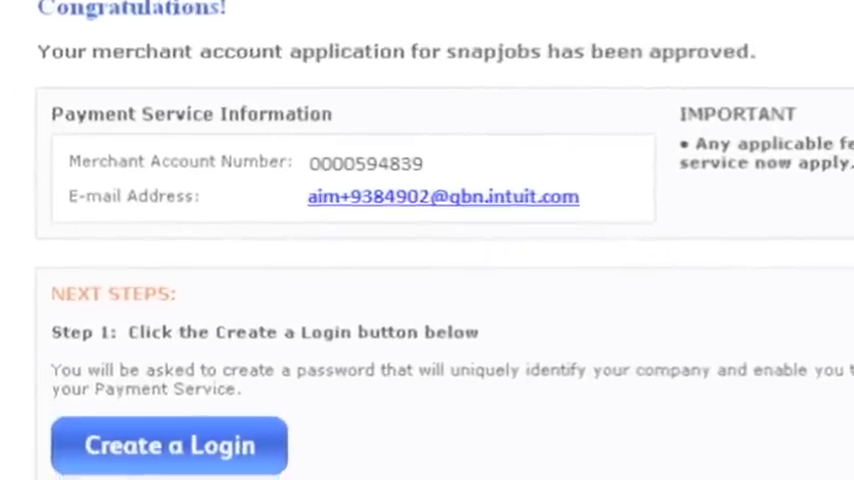
scroll("down", 3)
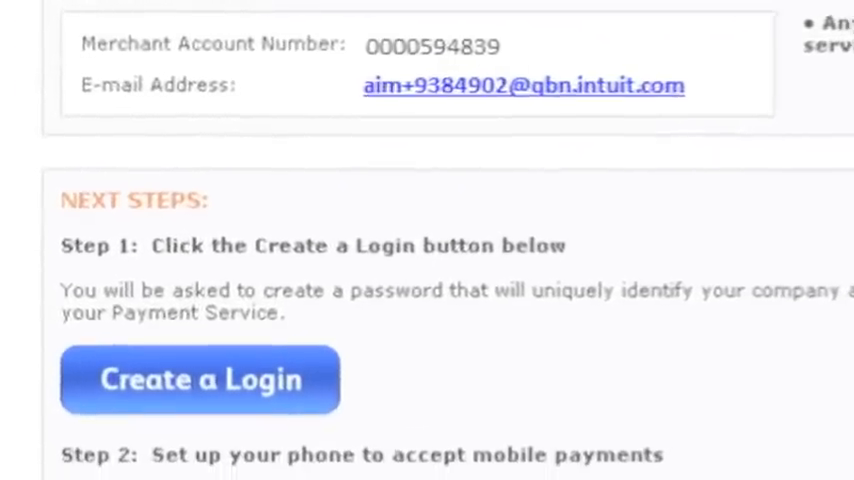
scroll("down", 3)
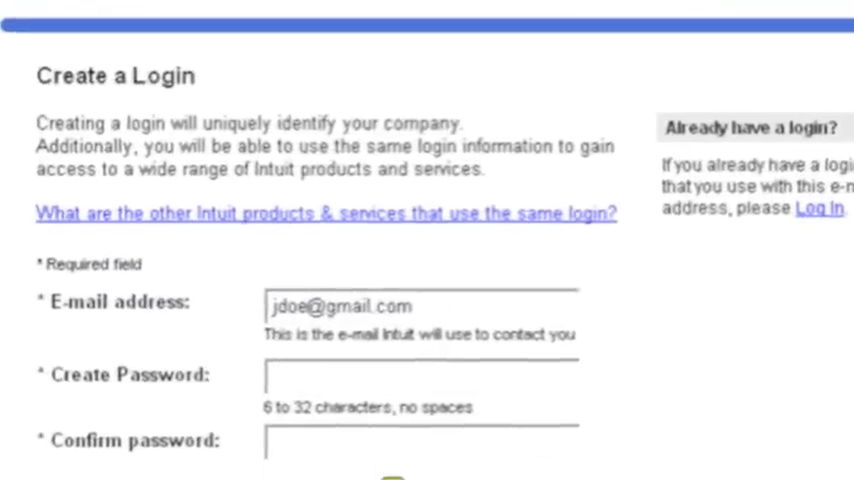
scroll("down", 3)
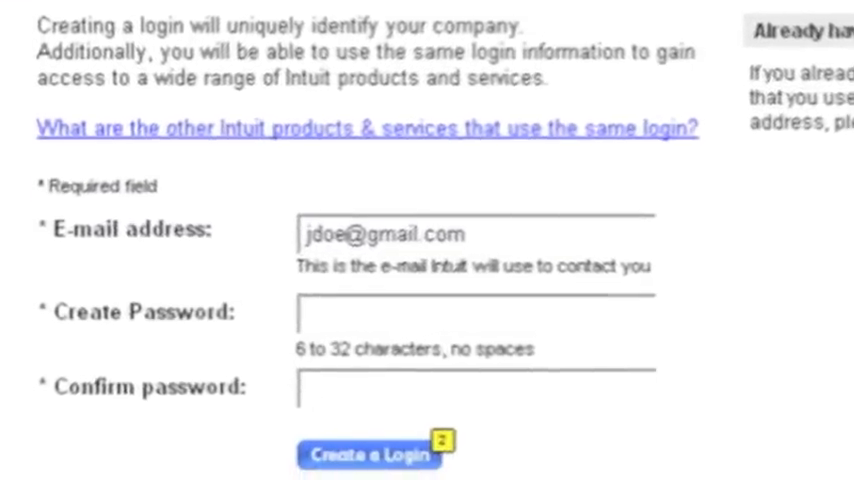
left_click(364, 450)
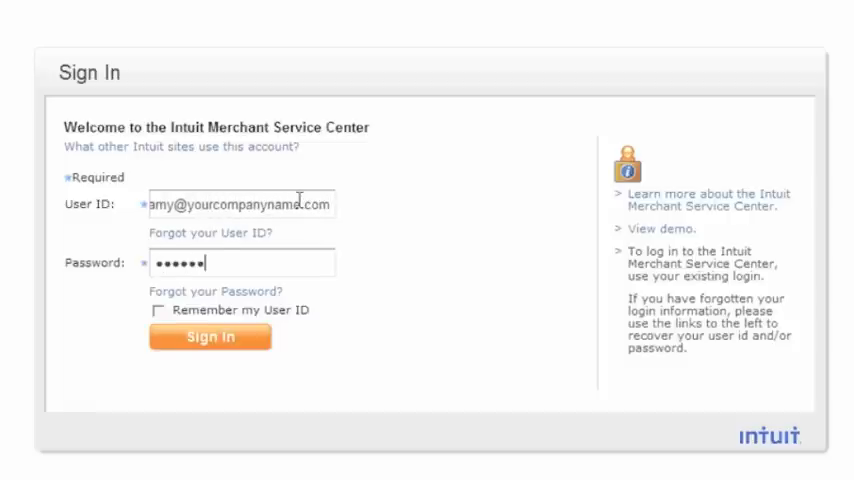
left_click(210, 336)
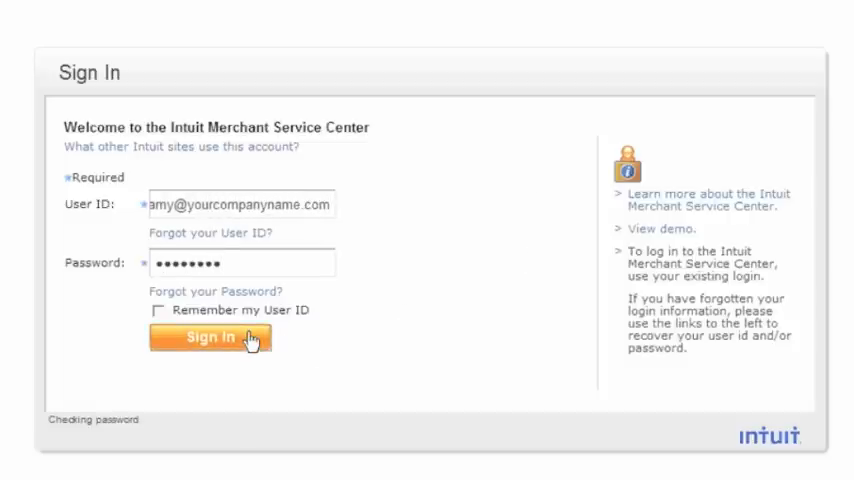
left_click(210, 336)
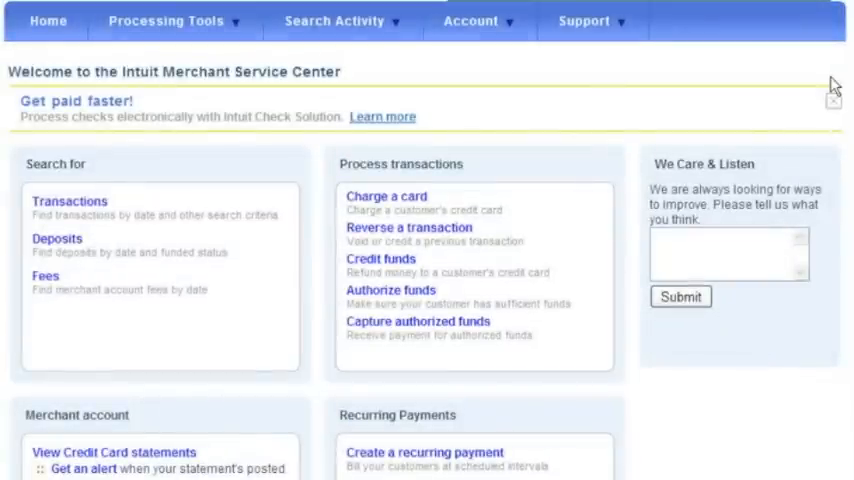
Go to Manage GoPayment from the Account menu.
left_click(478, 20)
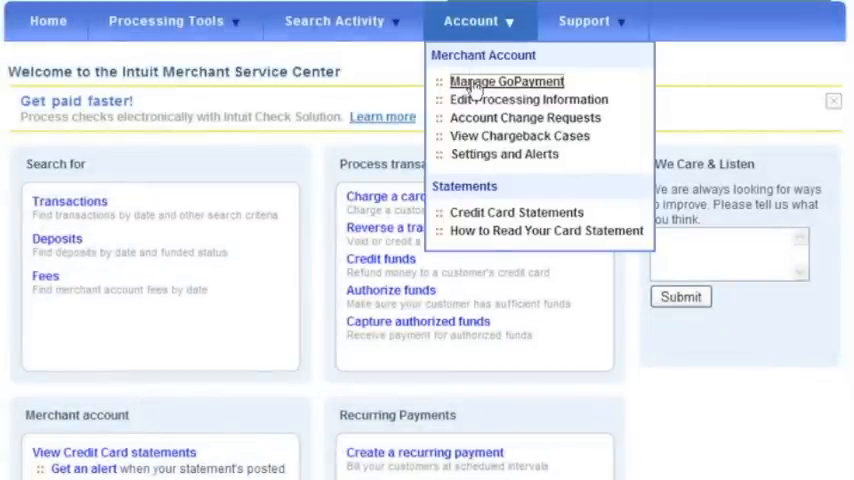
left_click(508, 80)
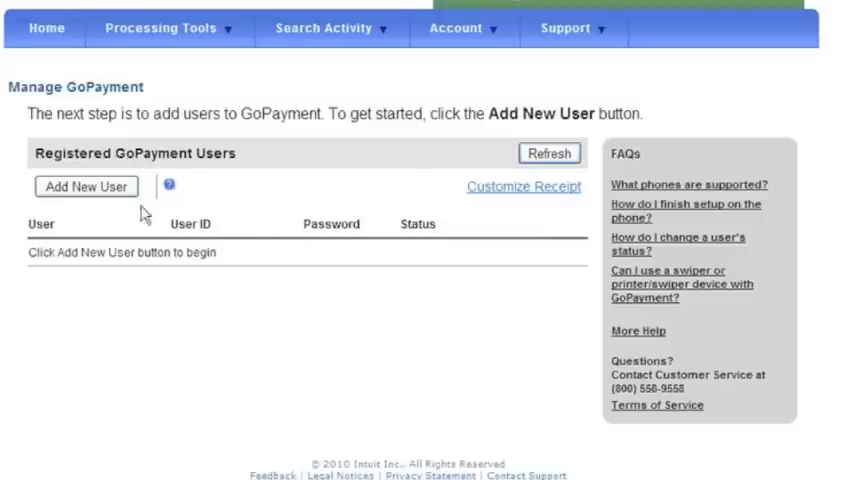
Add a new GoPayment user amy test, user ID amytest4, email at mycompany.com.
left_click(84, 186)
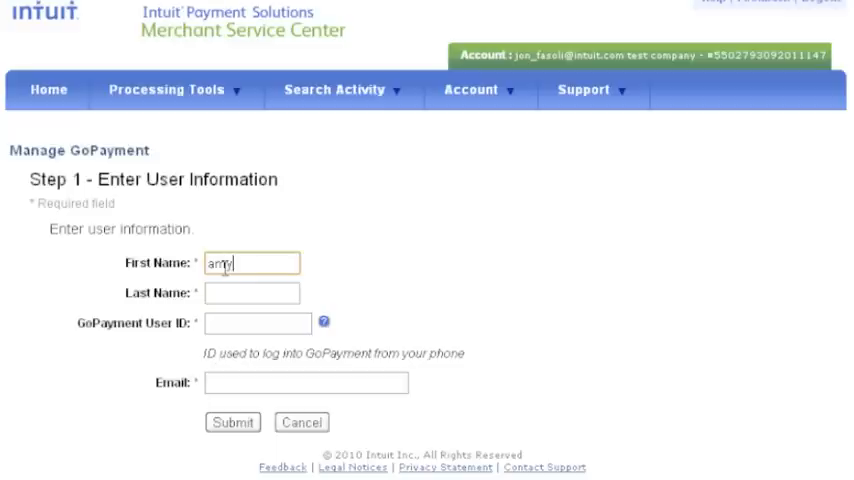
type("test")
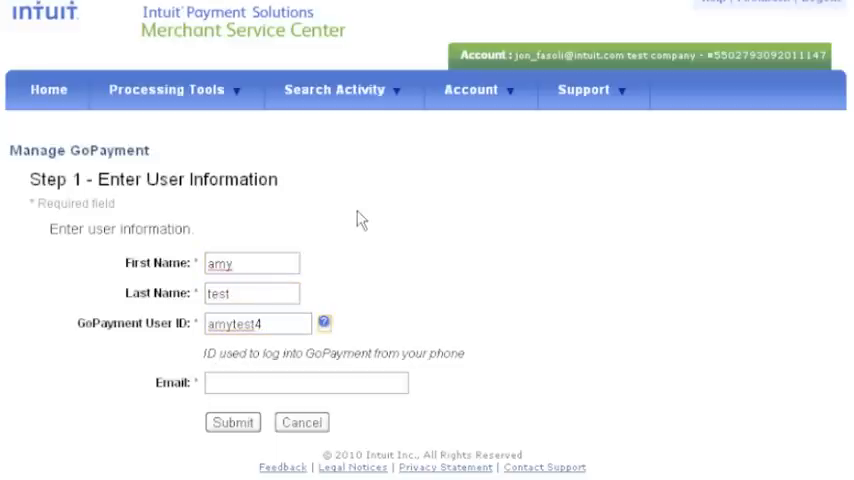
type("amytest@")
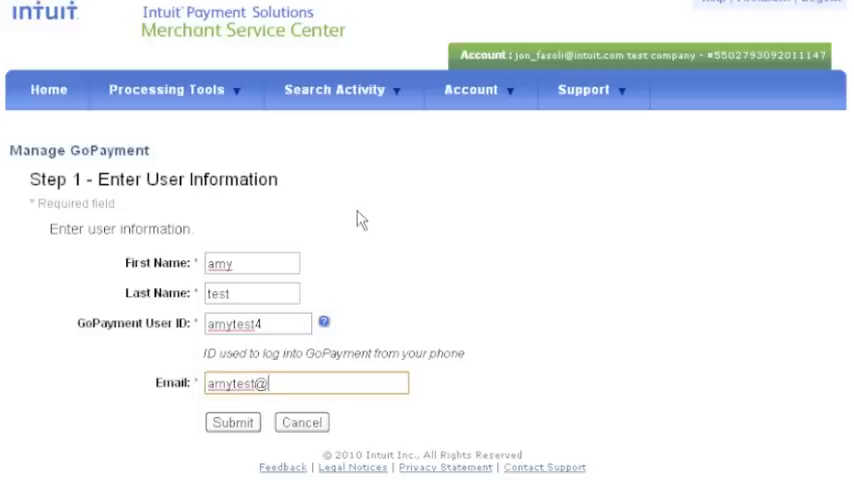
type("mycompany.com")
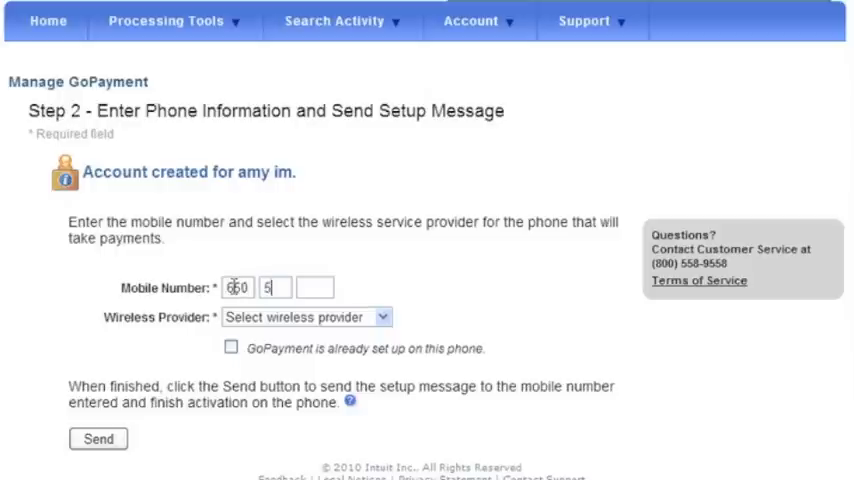
type("5555")
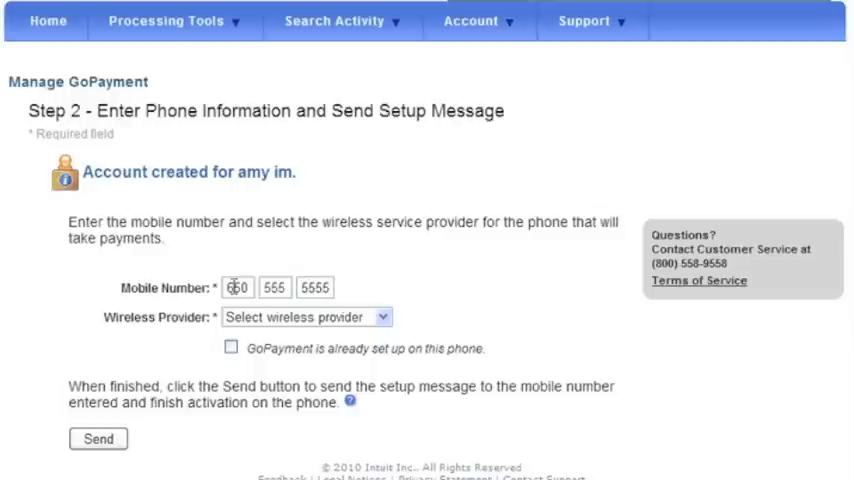
left_click(308, 316)
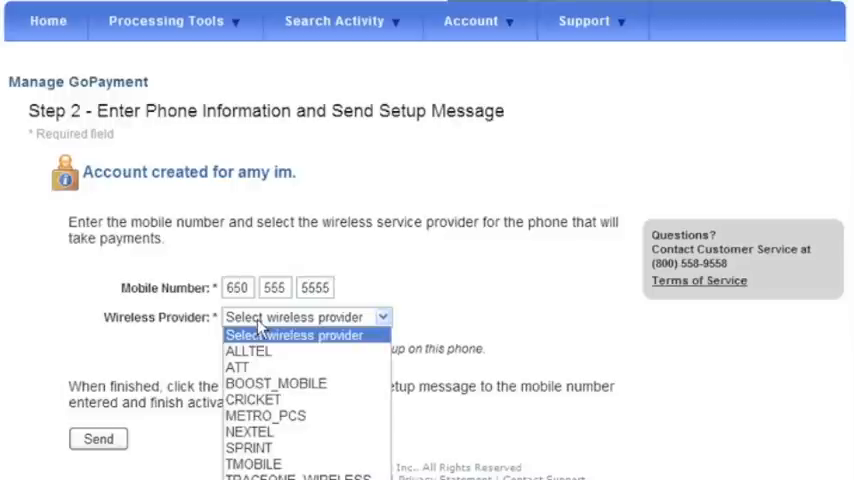
left_click(236, 368)
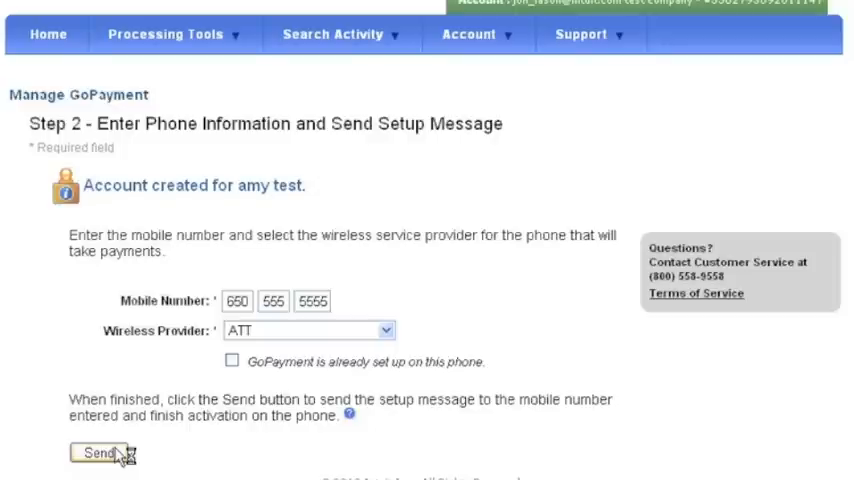
left_click(100, 452)
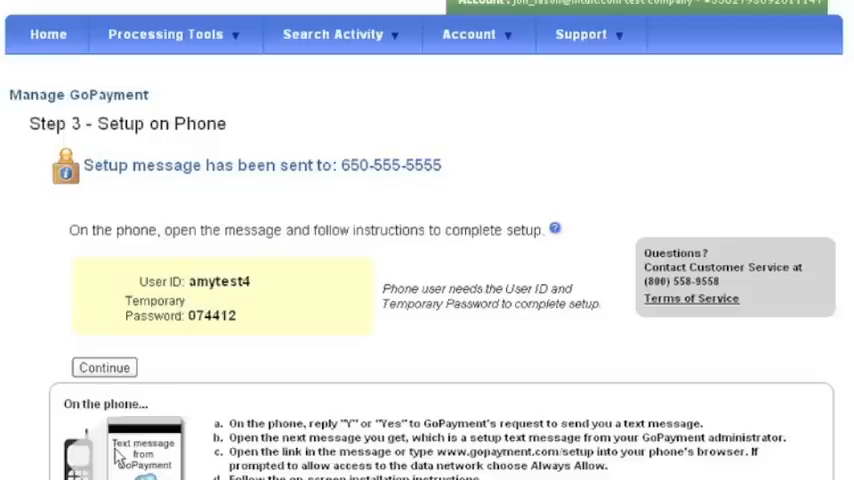